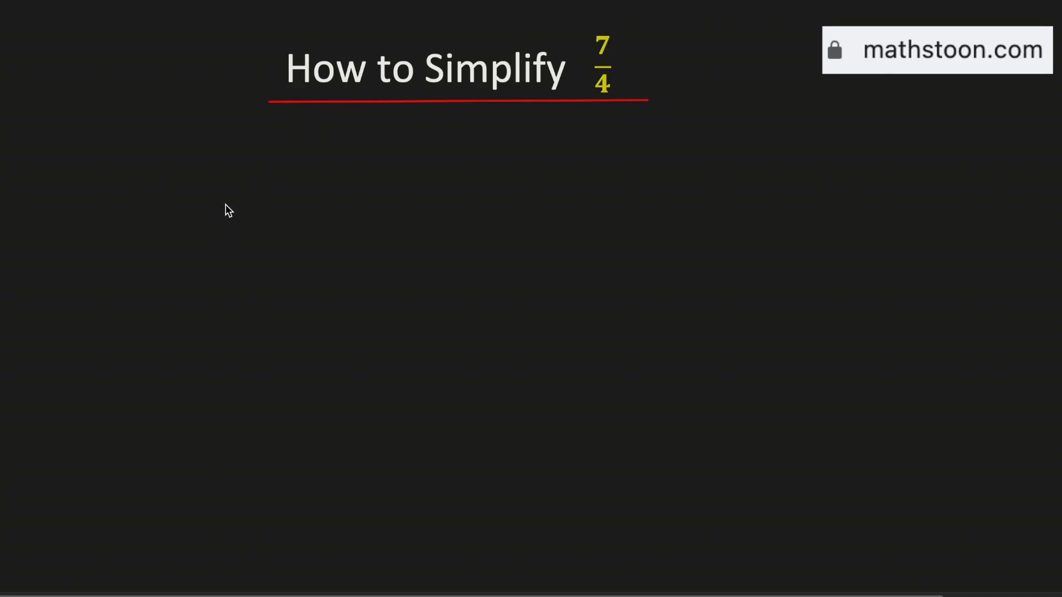
- Handwrite the fraction 7/4 on the board's left side beneath the title
click(237, 191)
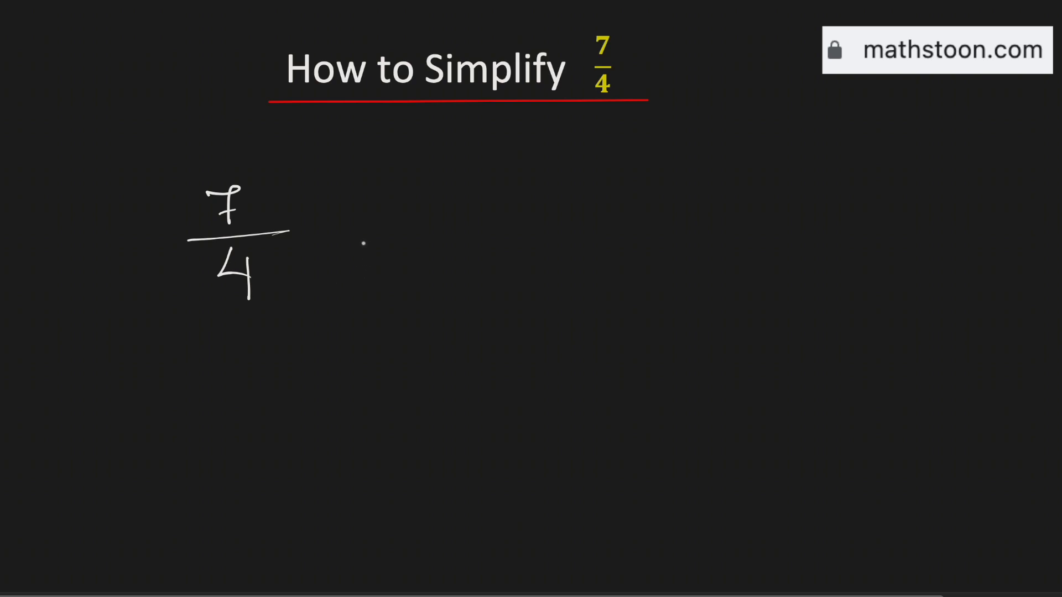
mouse_move(716, 245)
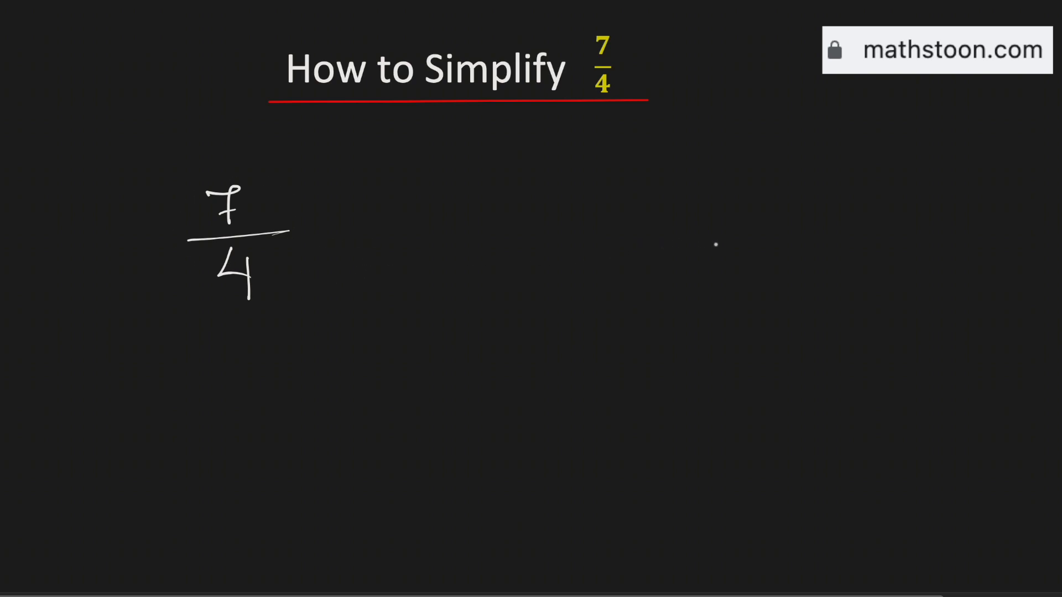